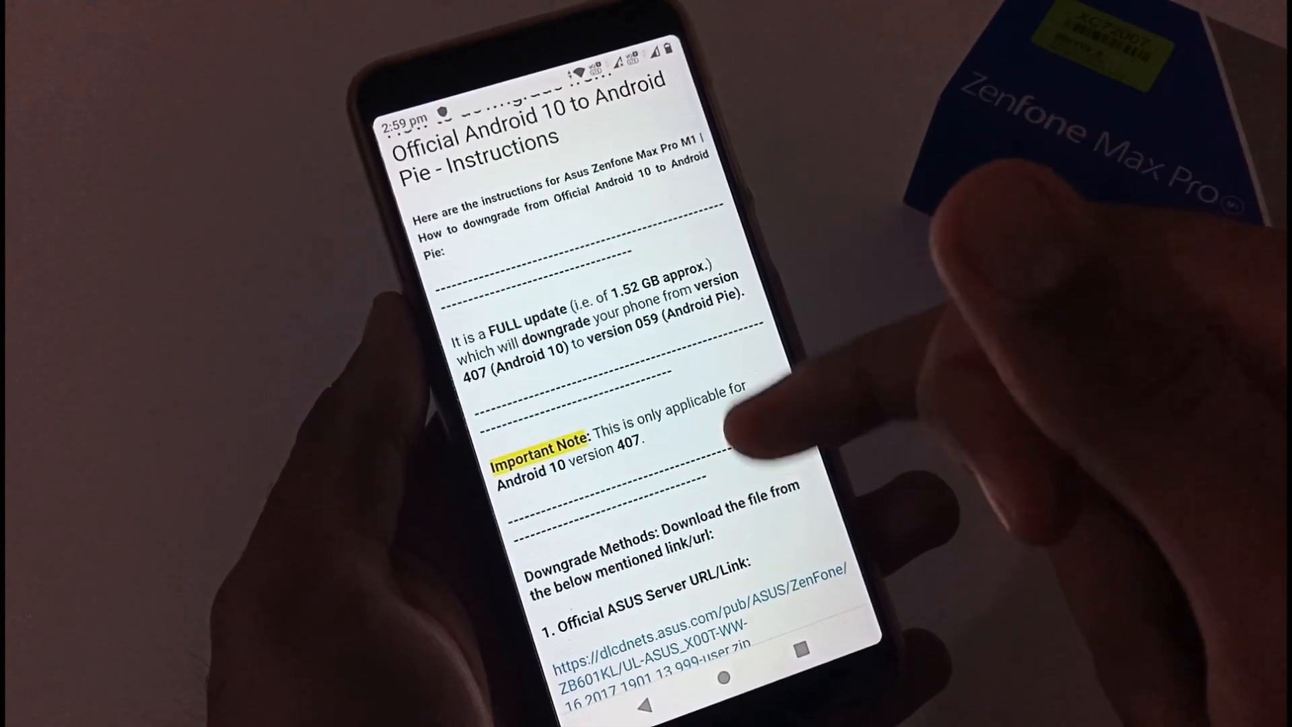
Scroll internal storage and select the downloaded UL-ASUS_X00T update zip
scroll(down, 3)
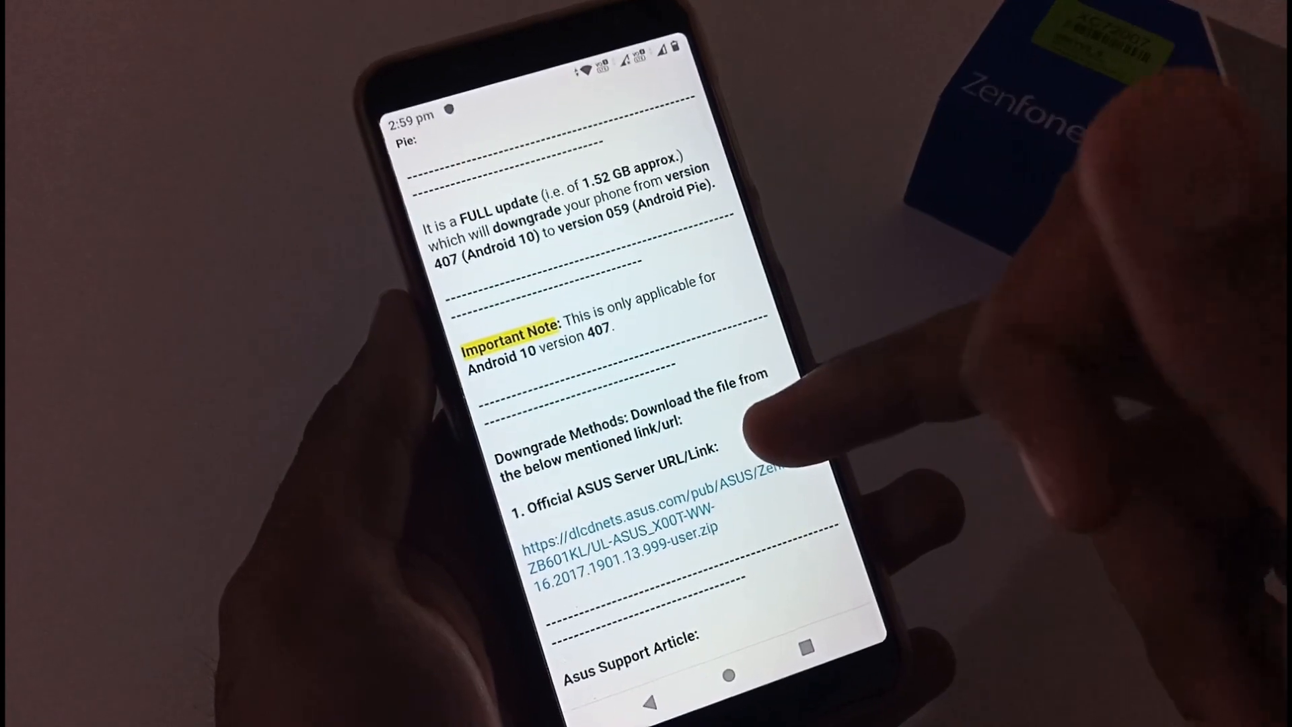
scroll(down, 3)
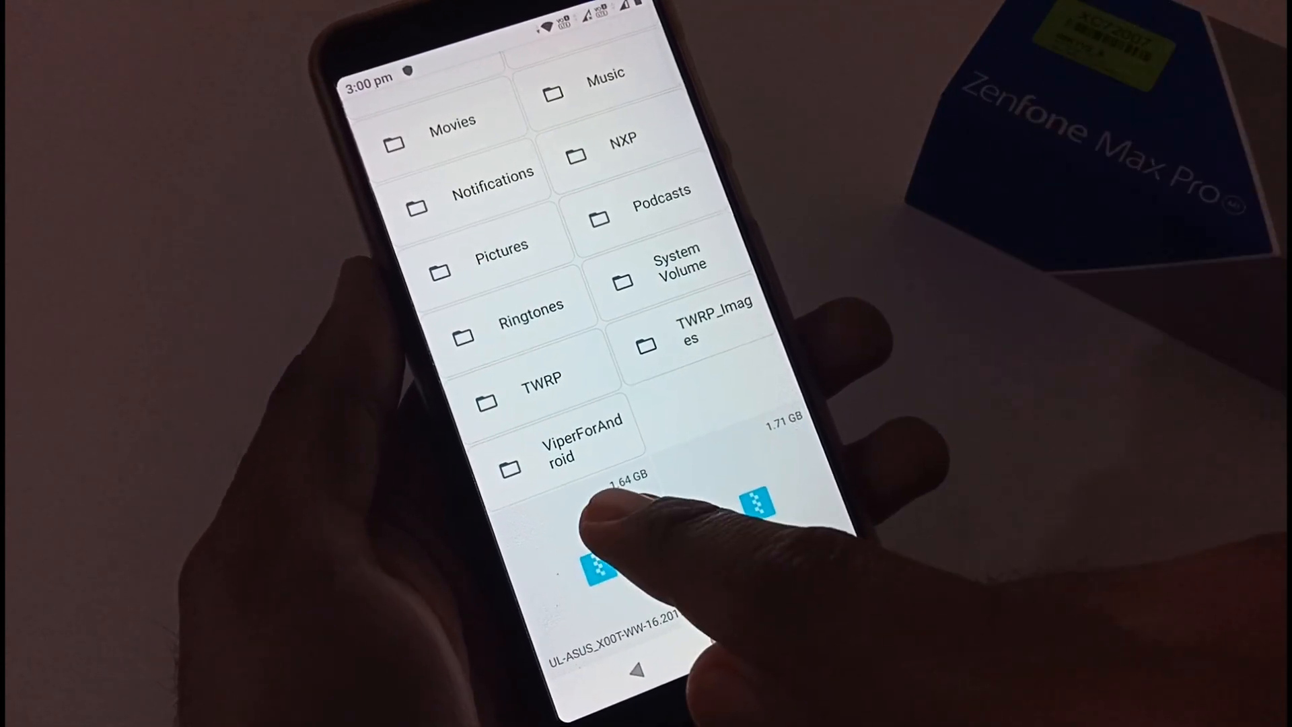
click(614, 577)
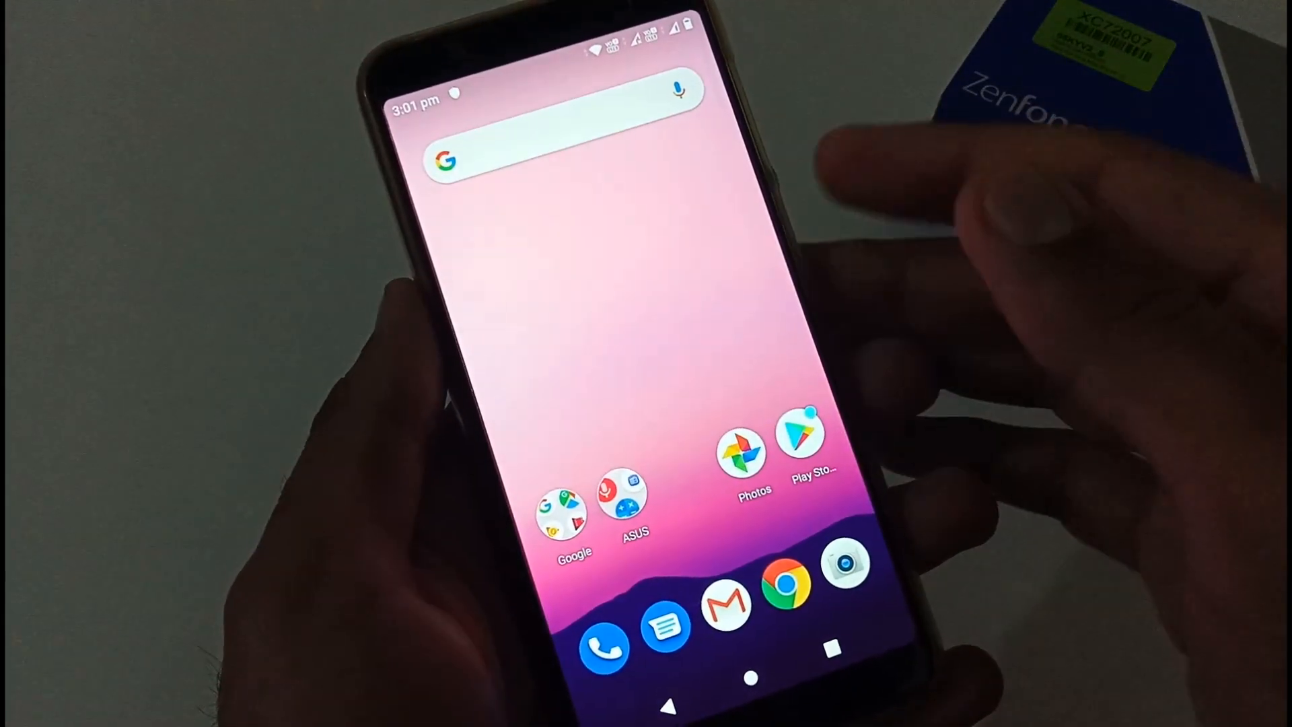
Power off the phone from the power-key menu so it can boot into recovery
key(power)
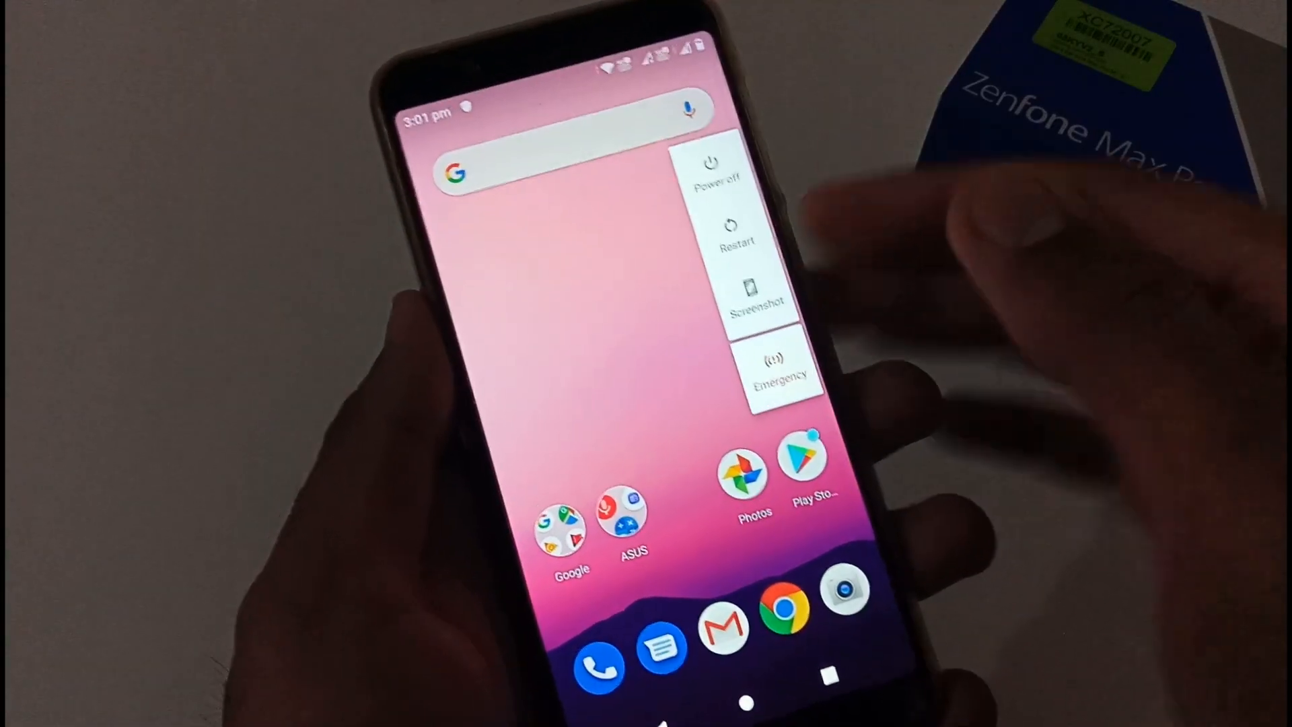
click(728, 239)
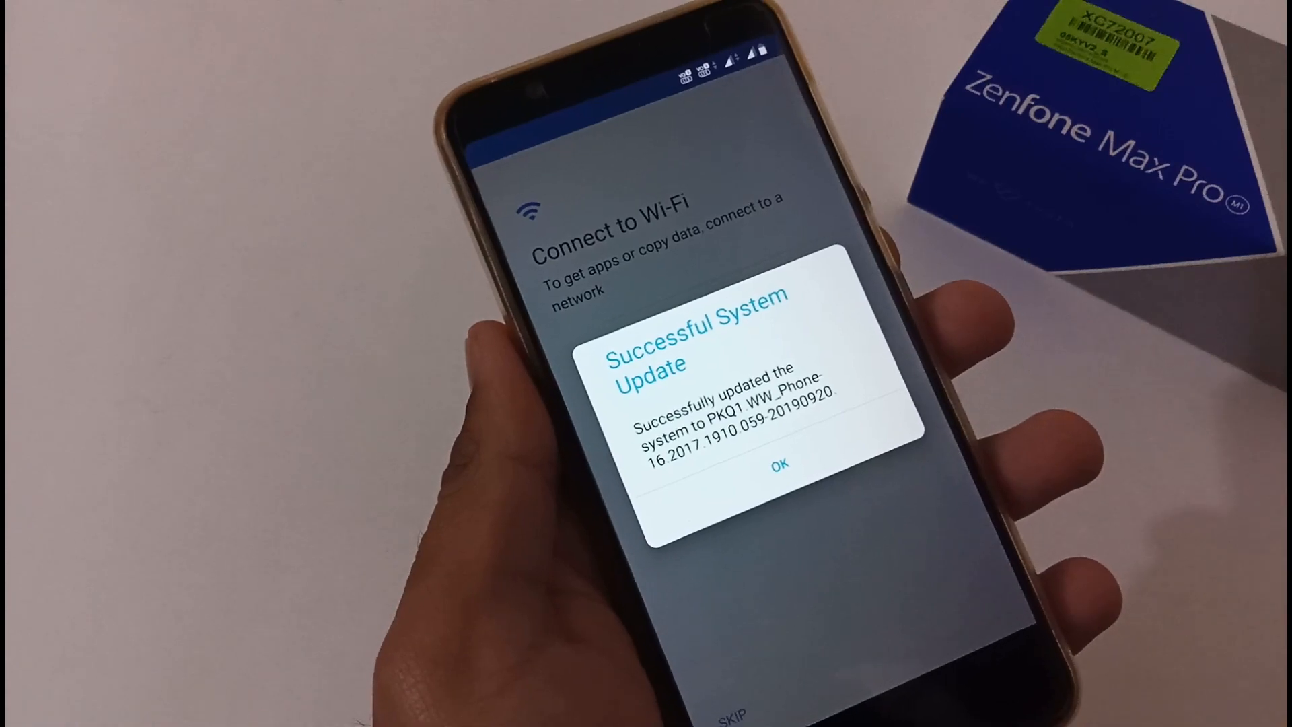
Dismiss the update confirmation and go to Settings > System > About phone
click(777, 463)
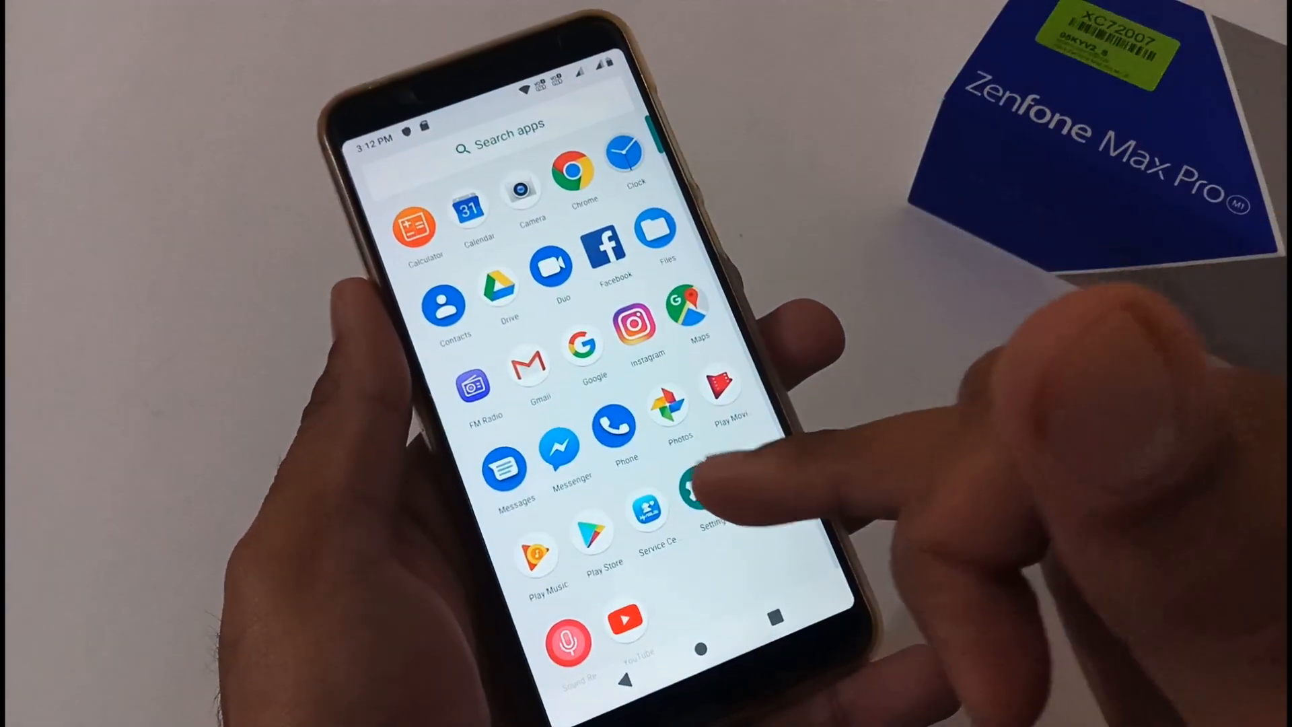
click(699, 495)
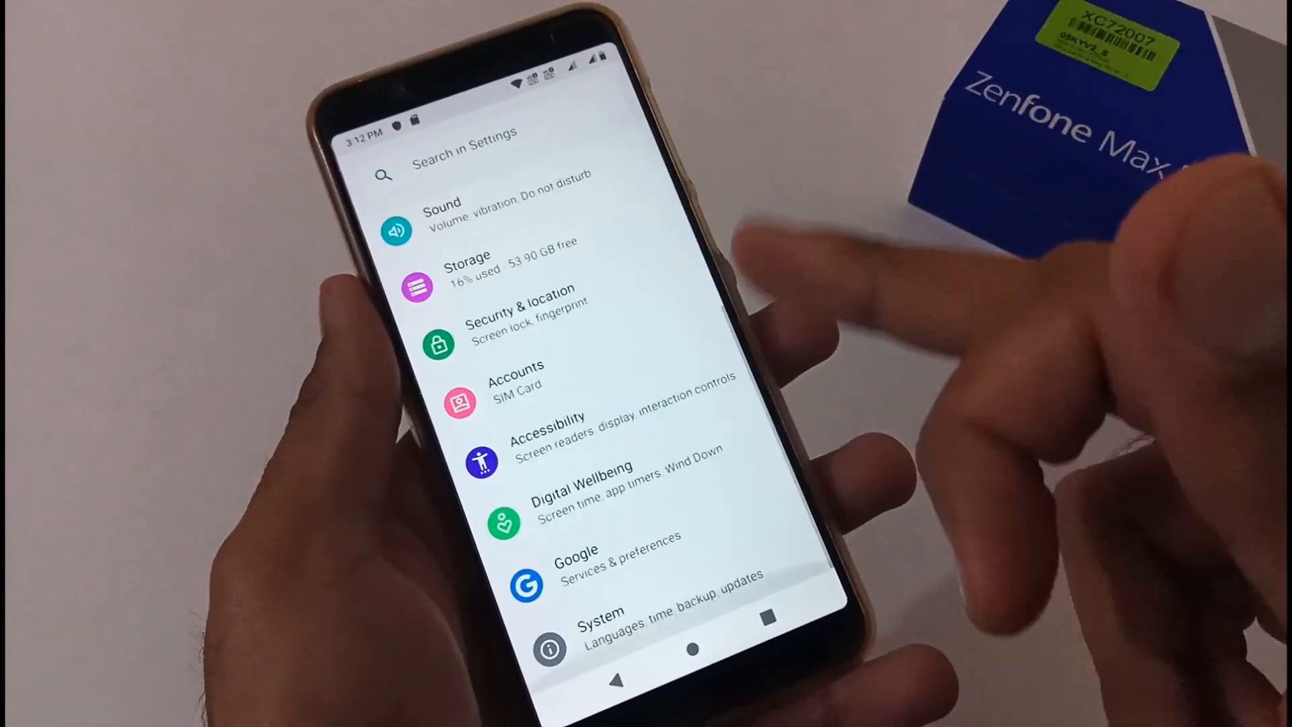
click(601, 623)
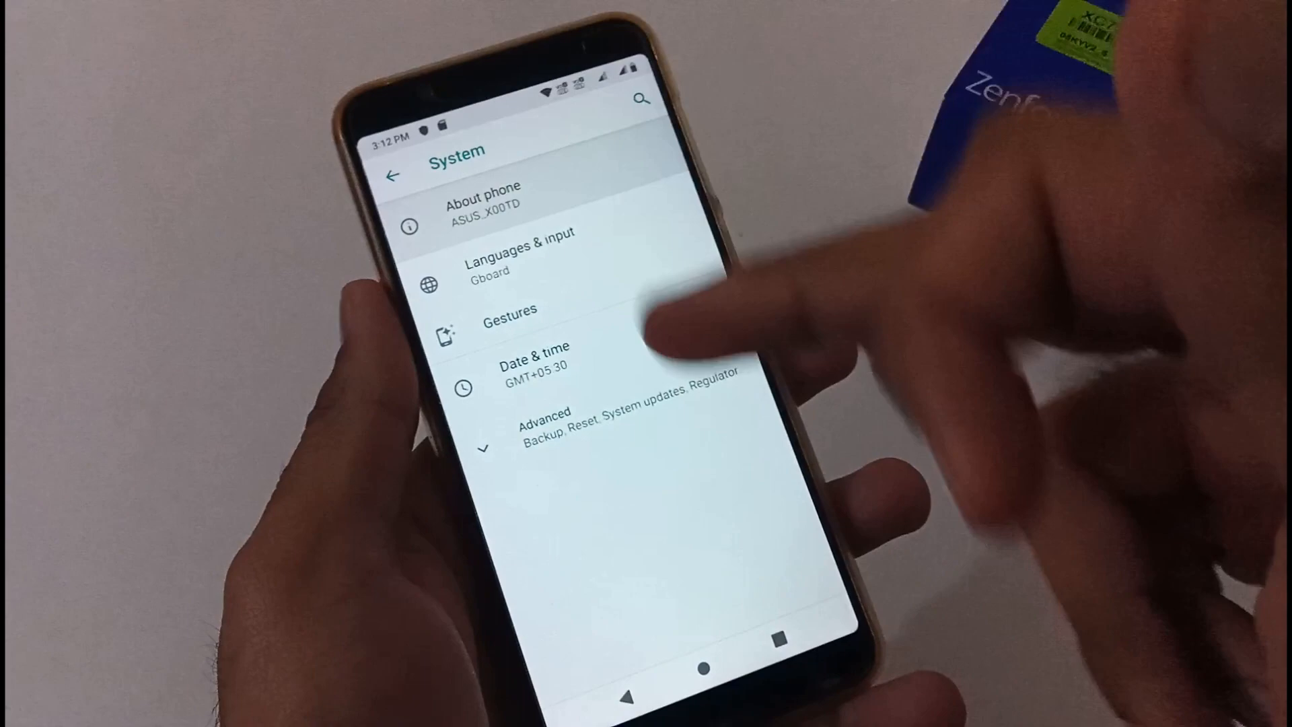
click(481, 210)
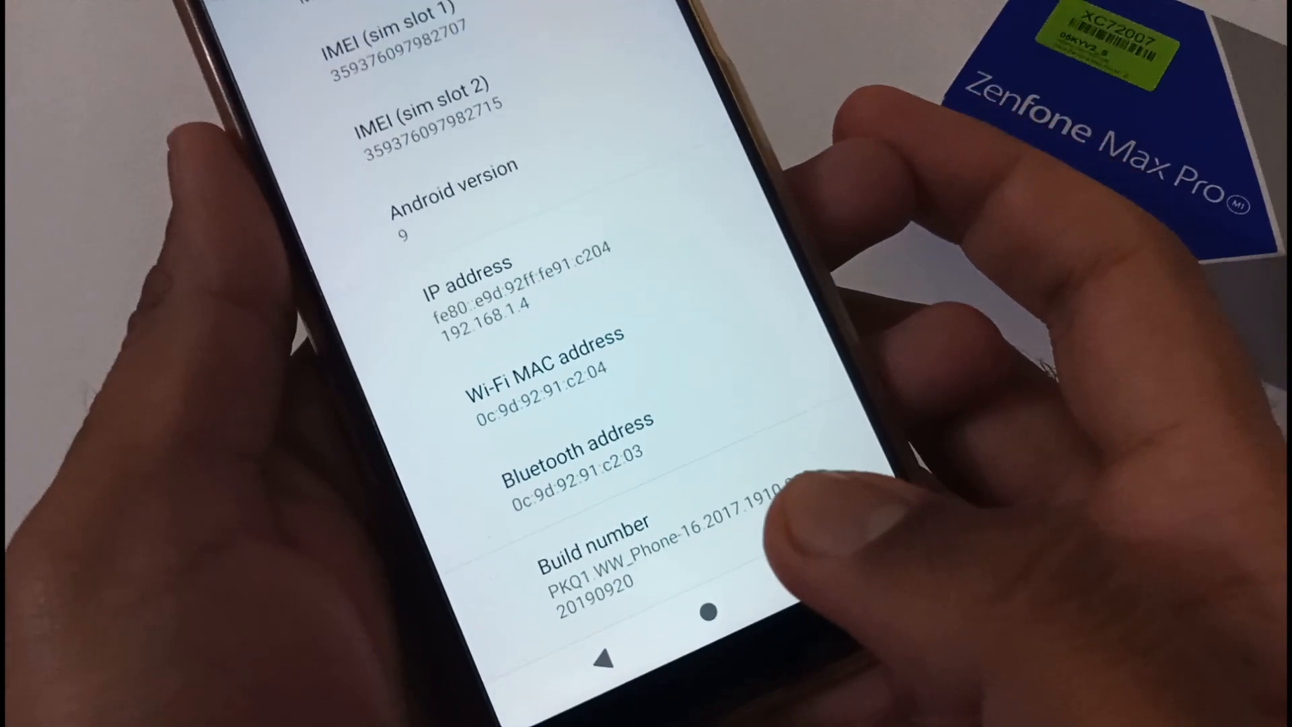
Tap Android version 9 to reveal the Pie easter egg
scroll(down, 3)
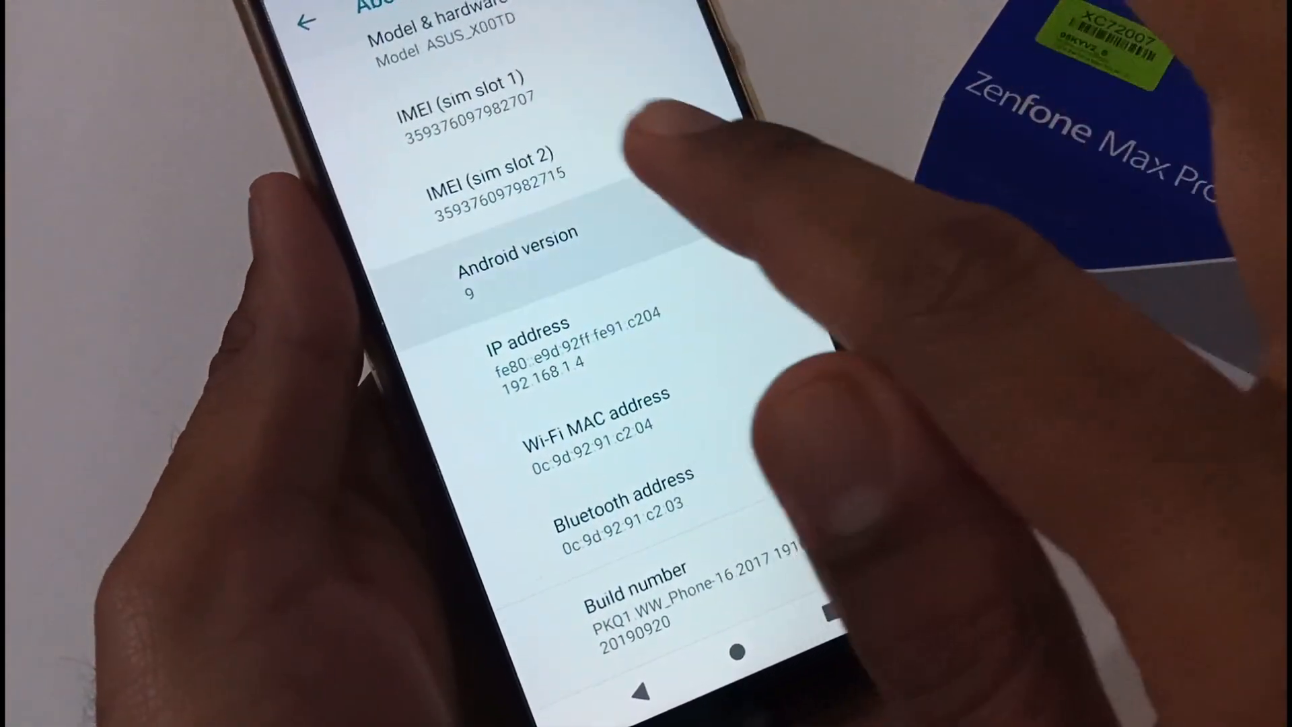
click(517, 256)
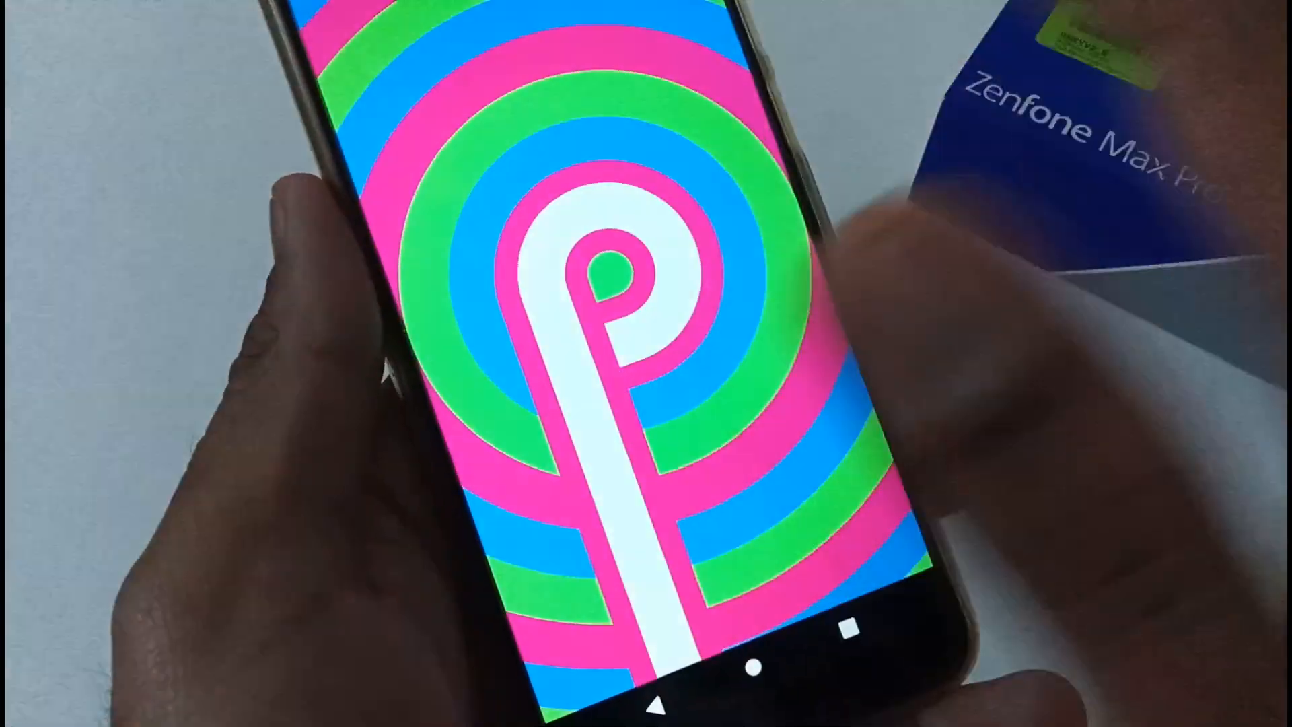